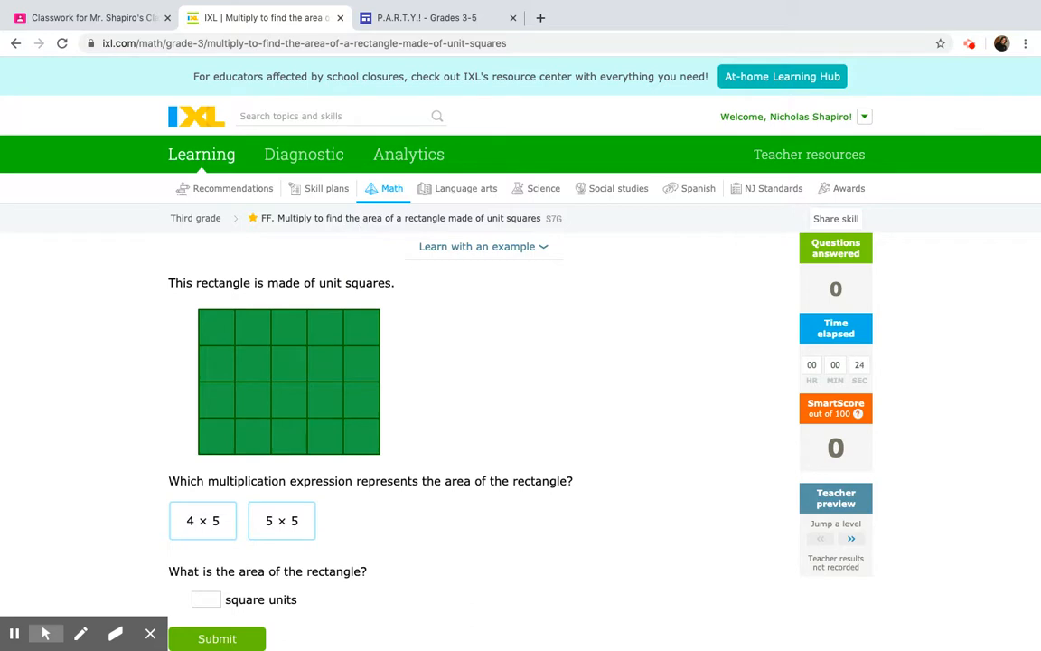
With the Pen, mark the green rectangle's rows and handwrite 4 × 5 beside it
scroll(down, 3)
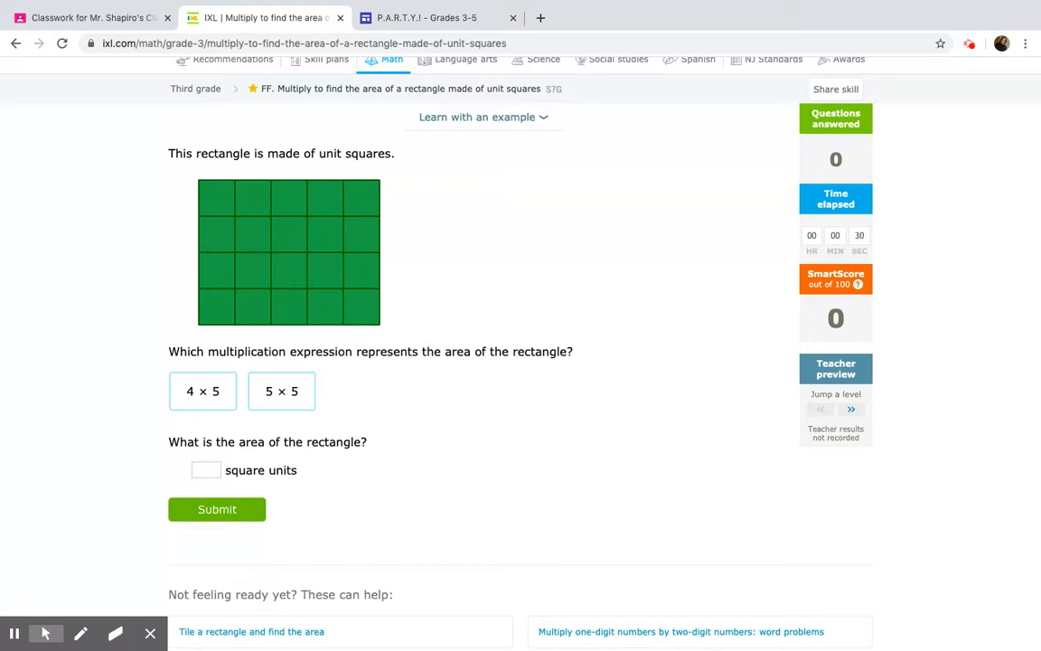
mouse_move(475, 453)
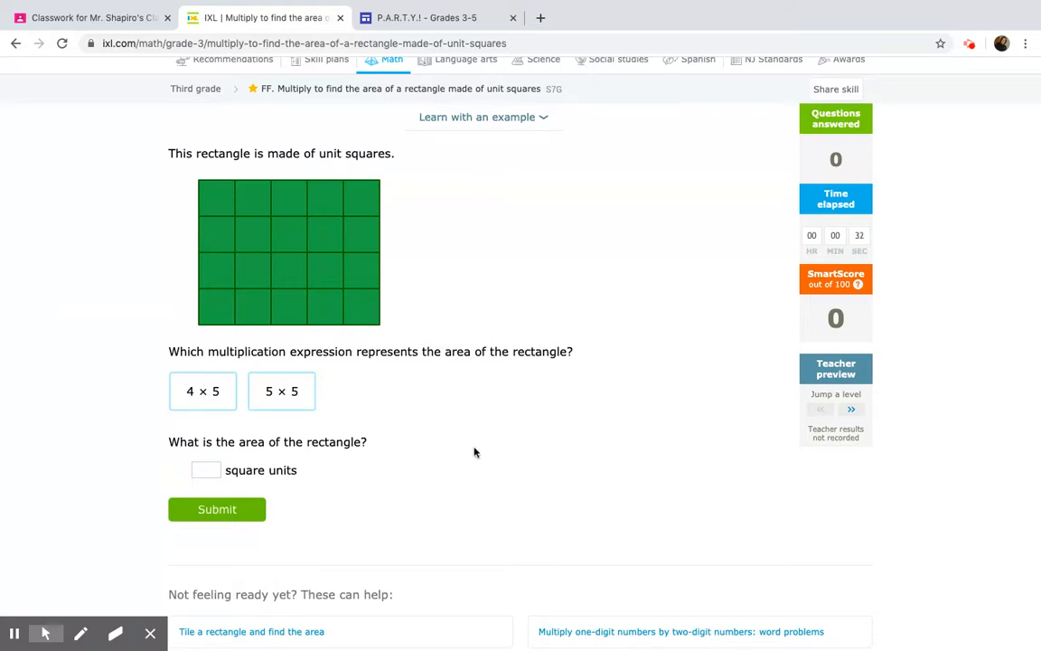
click(84, 632)
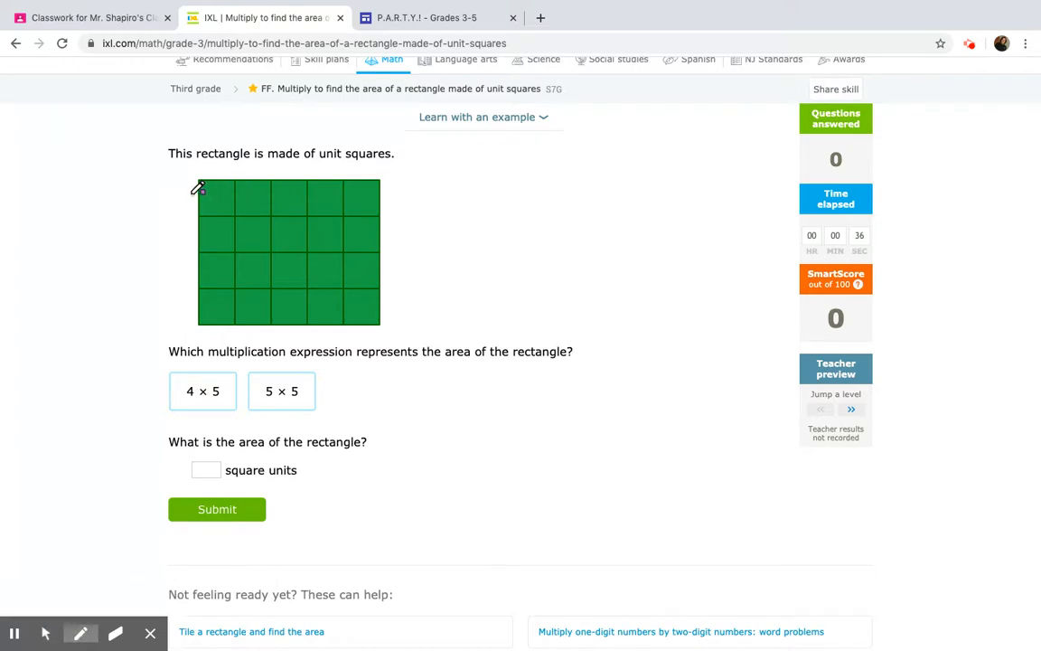
drag(194, 196, 405, 236)
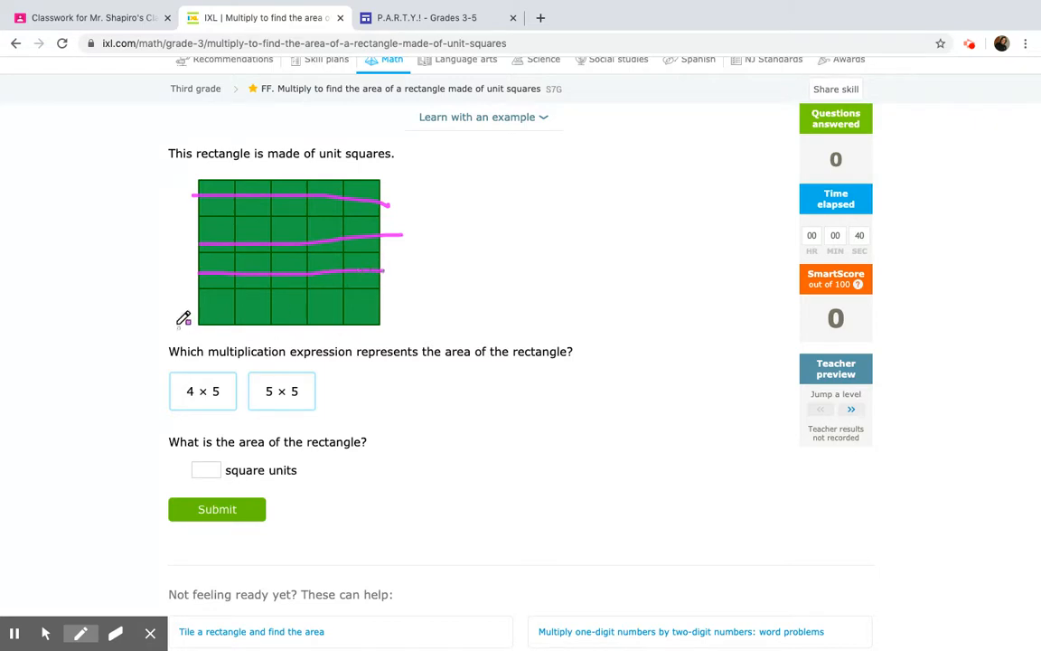
drag(197, 317, 380, 316)
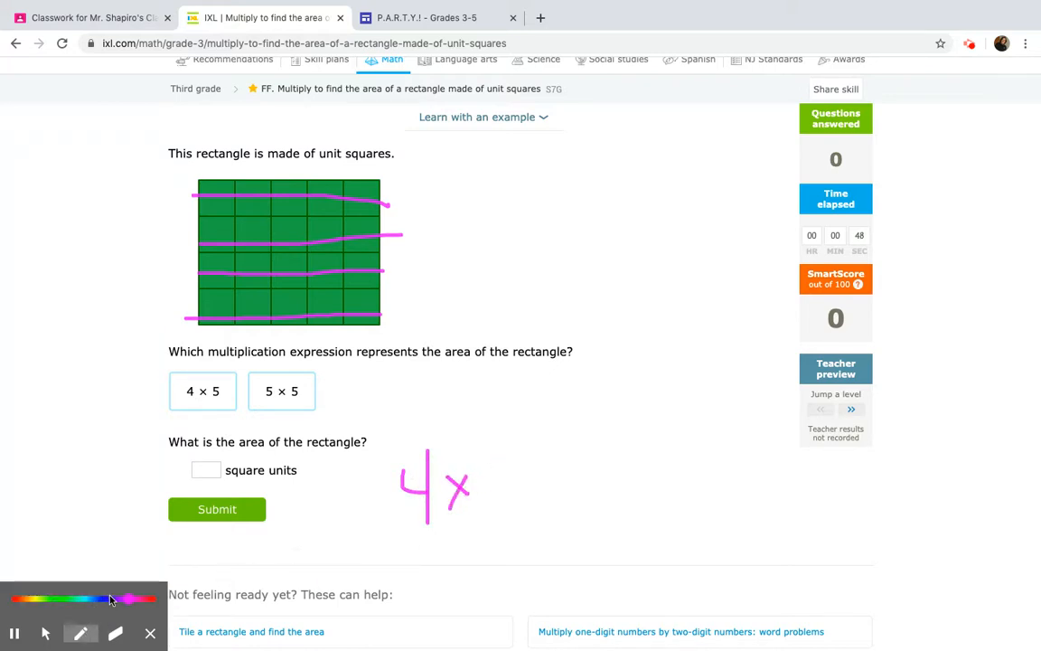
mouse_move(217, 197)
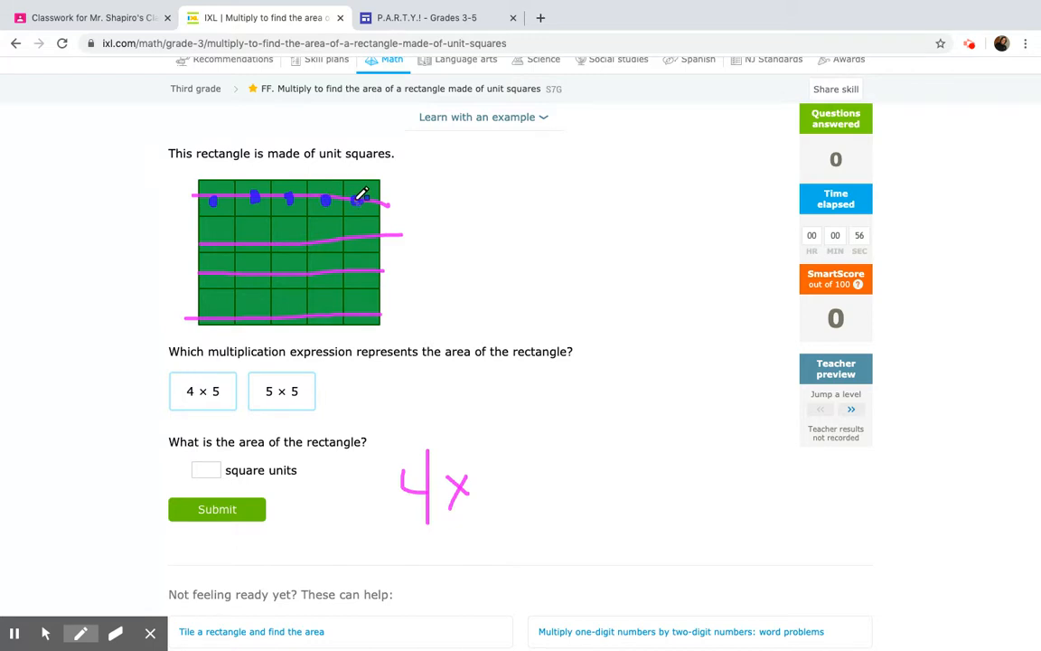
mouse_move(500, 464)
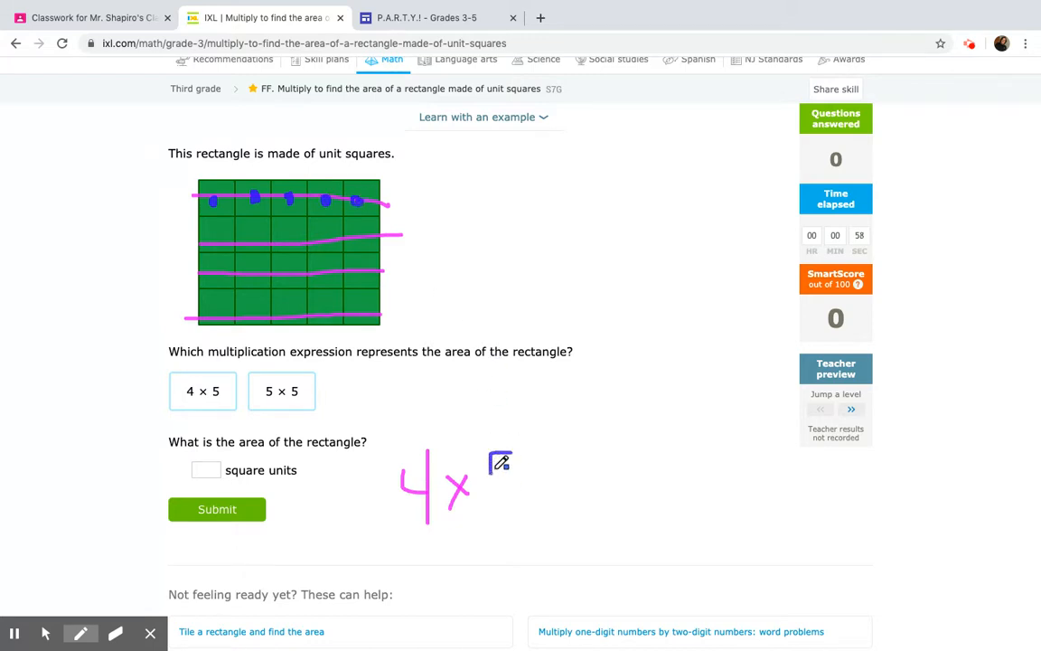
drag(492, 457, 519, 520)
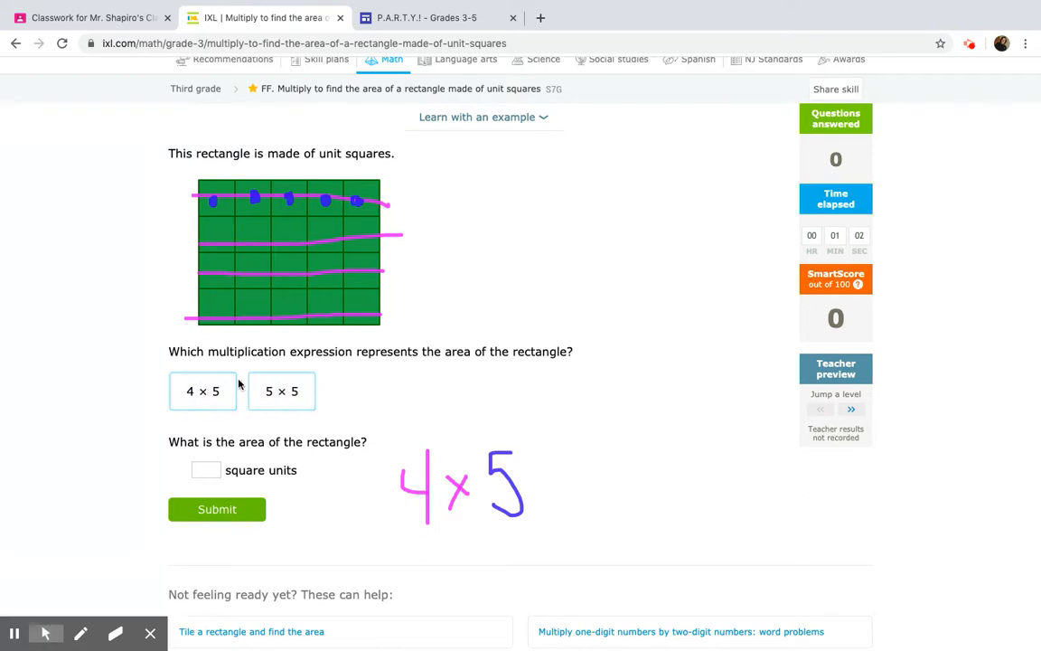
Submit 4 × 5 as the area, erase the drawings, and reselect the Pen
click(202, 390)
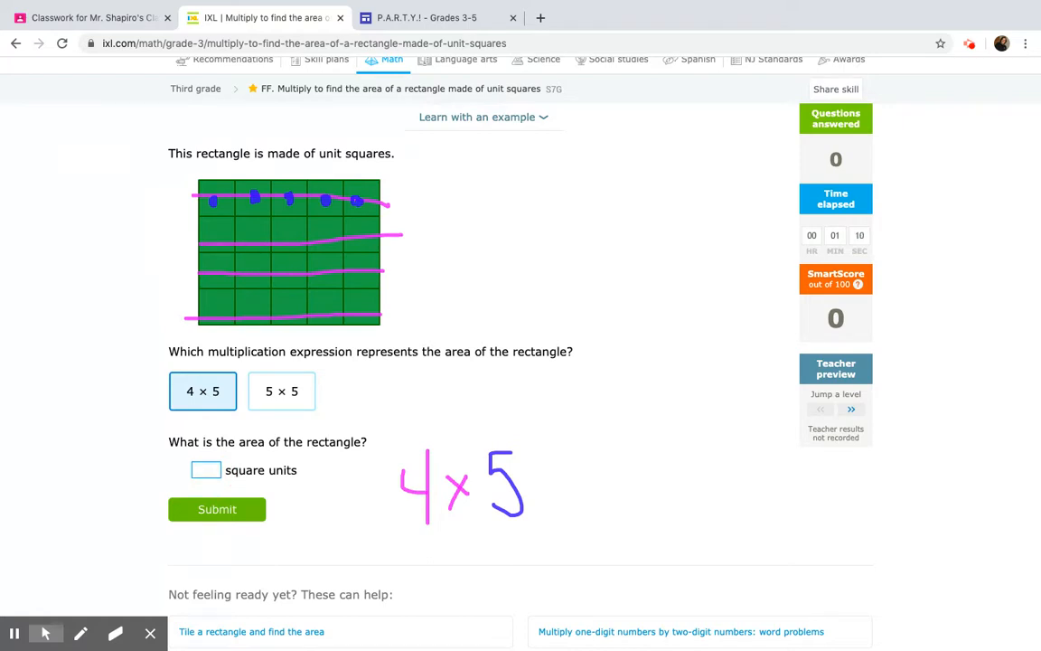
click(217, 509)
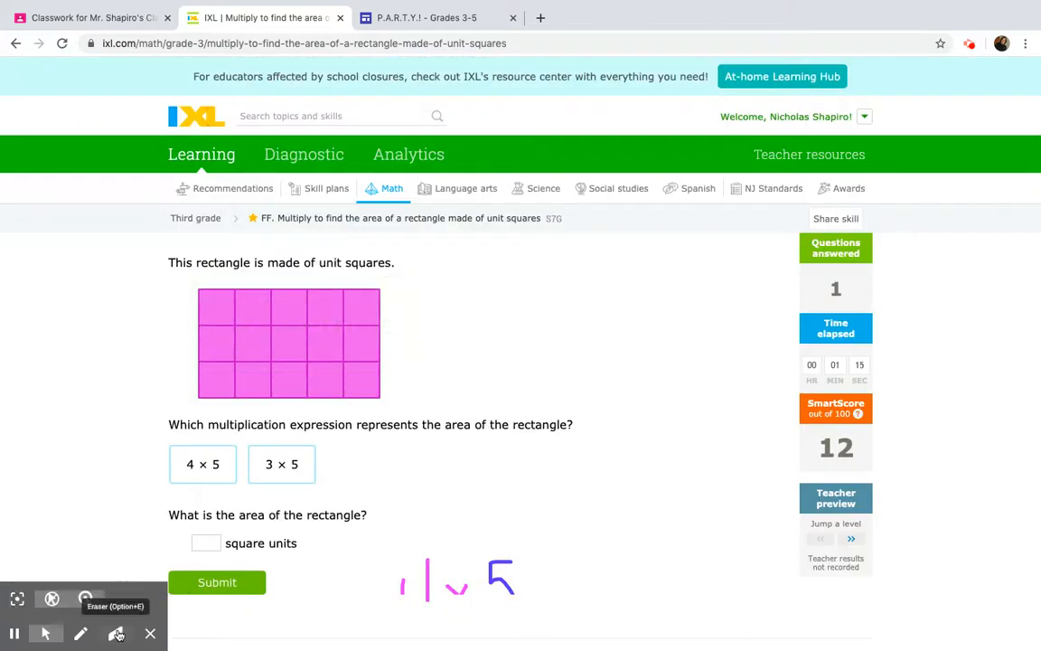
click(117, 633)
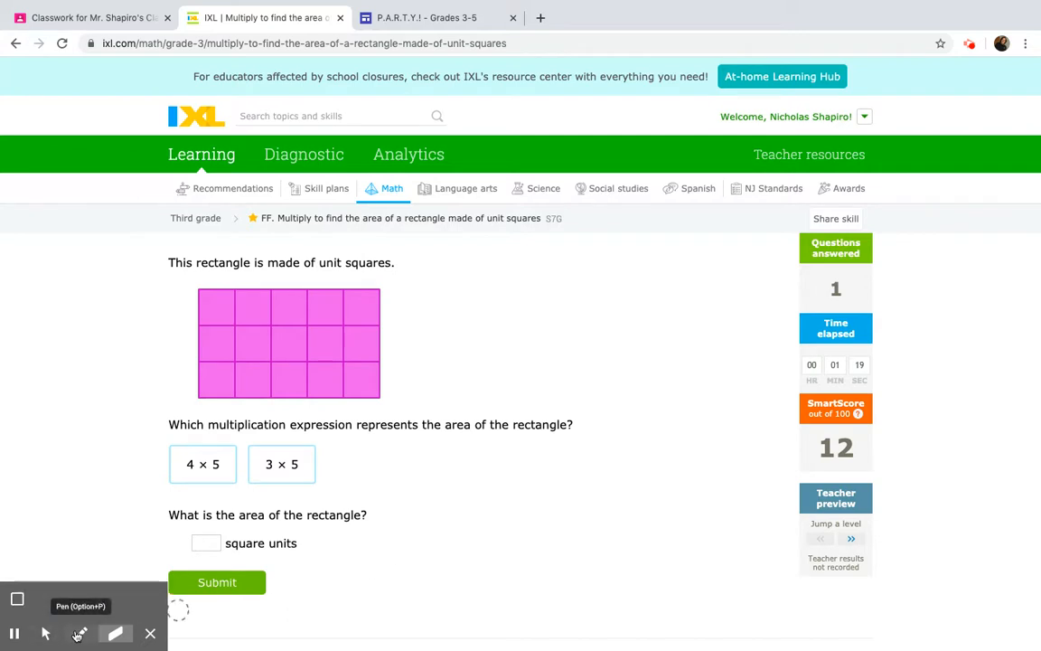
click(74, 633)
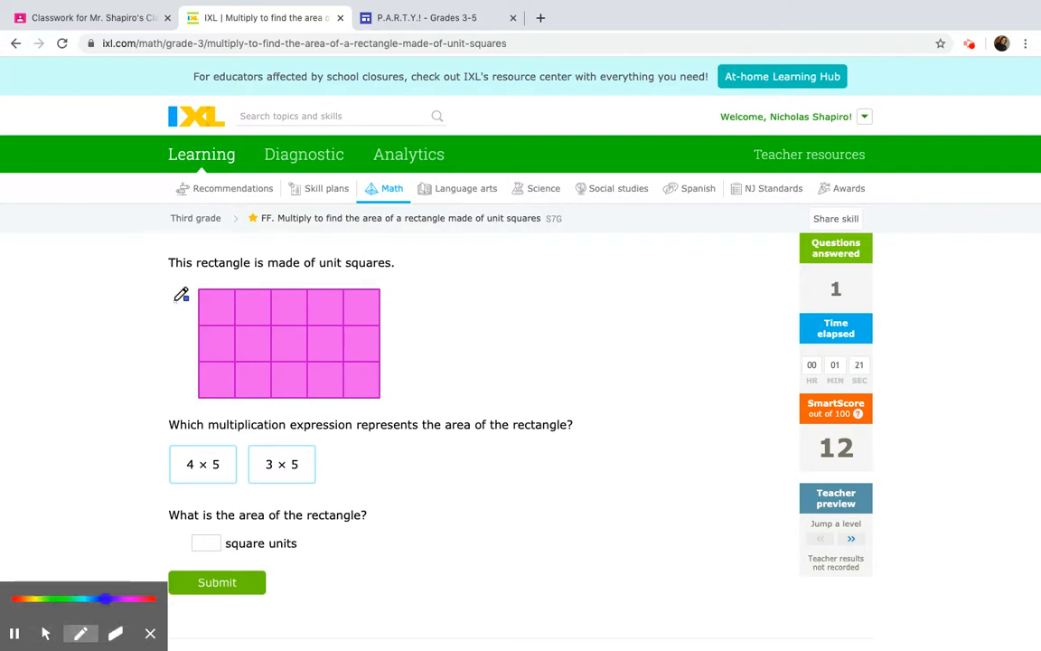
Draw a pen line along the pink rectangle's top row
drag(173, 300, 379, 300)
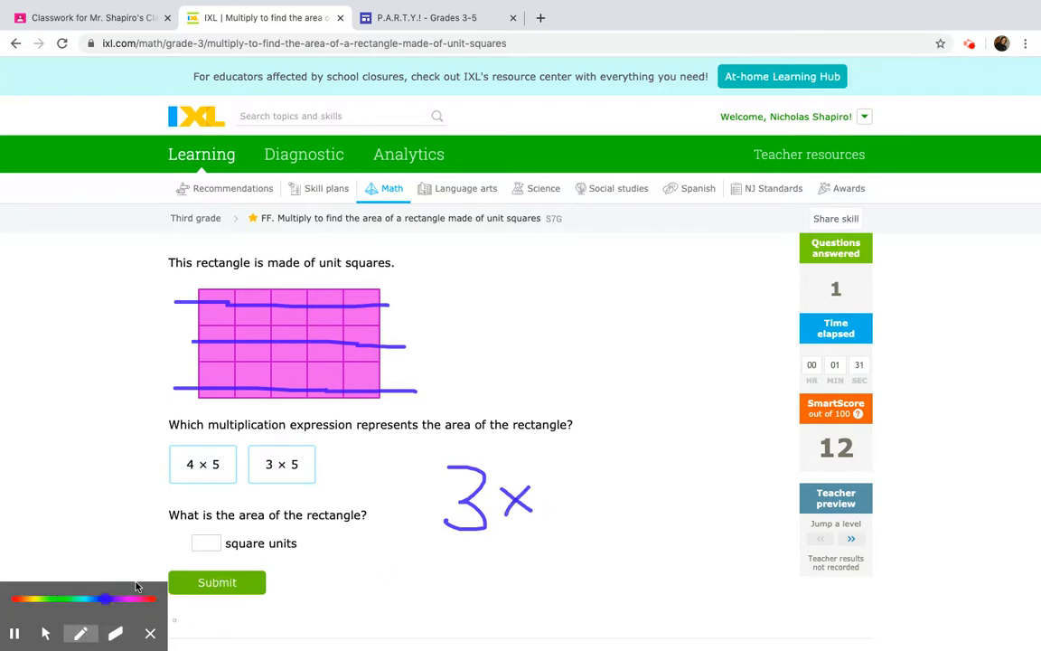
mouse_move(244, 401)
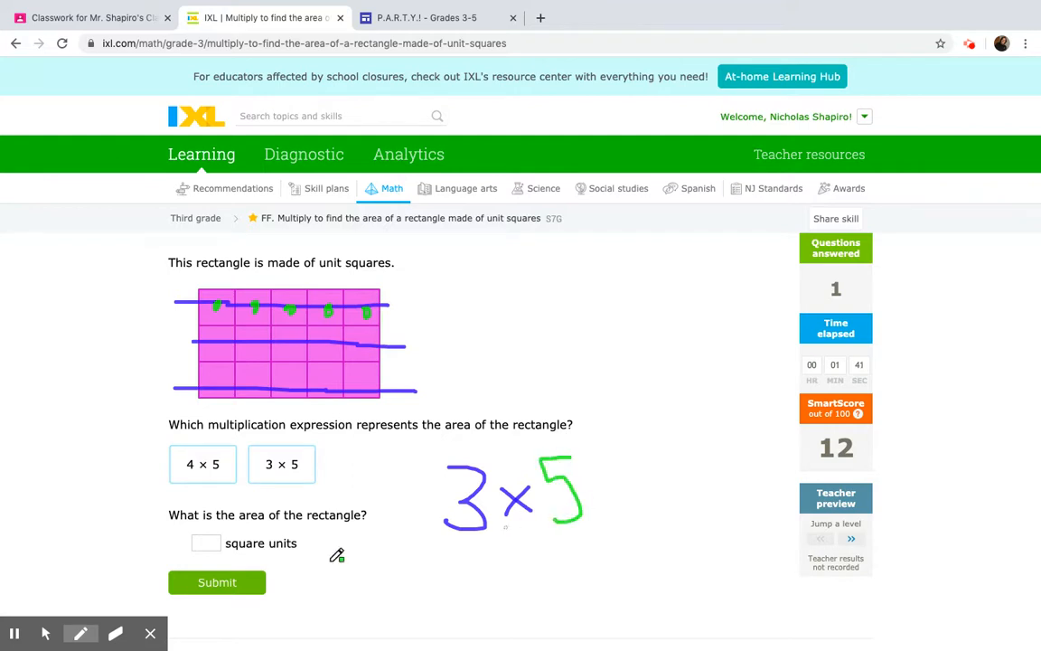
Answer with 3 × 5 and an area of 15 square units, then submit
click(281, 464)
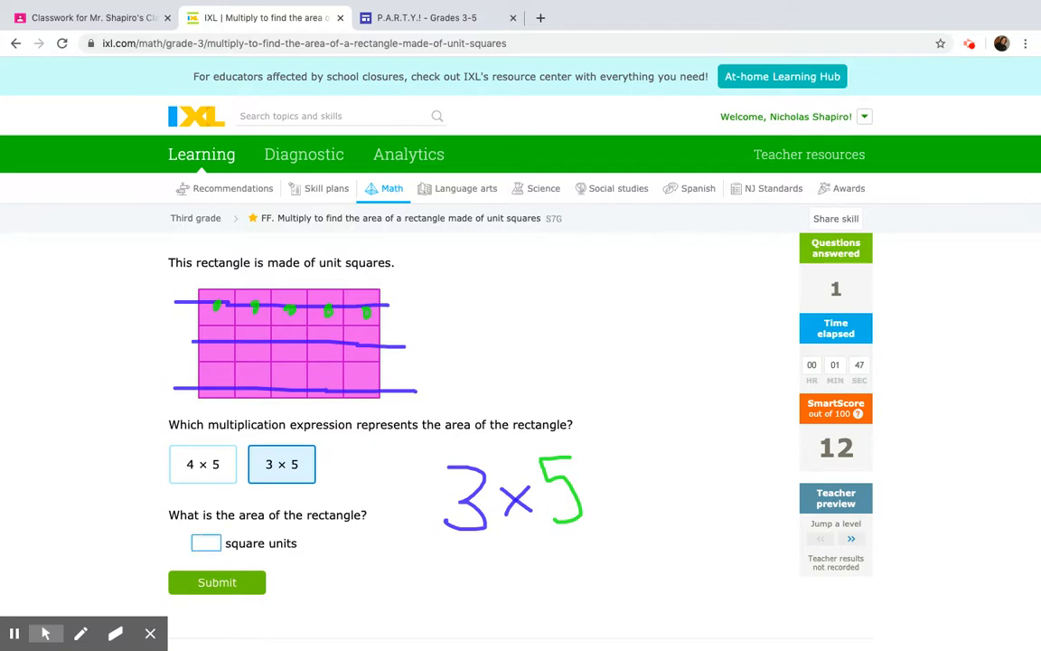
text(15)
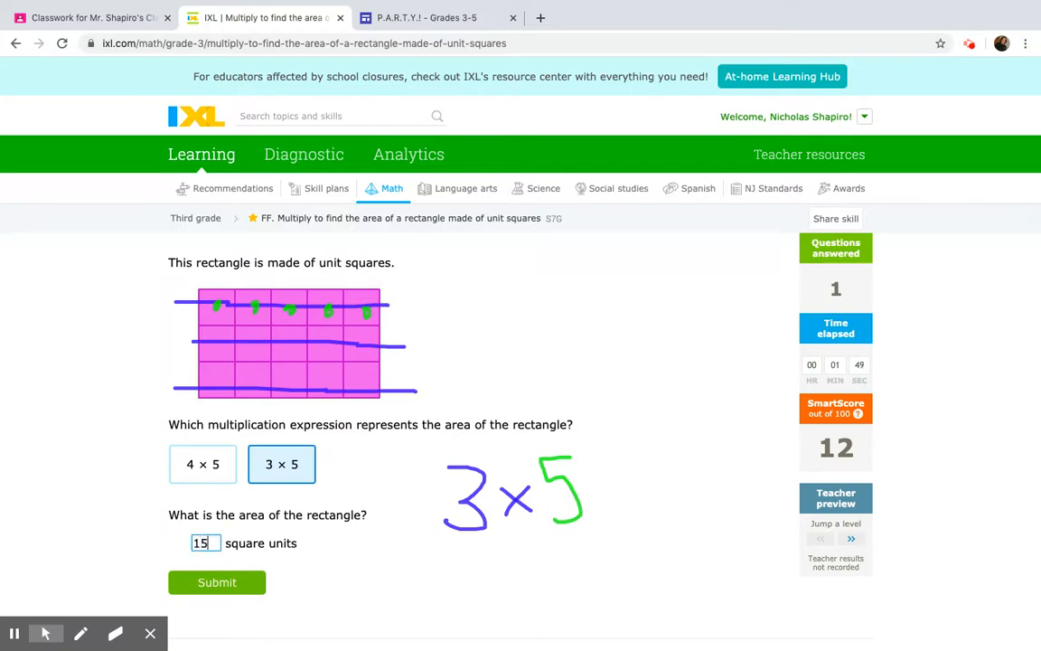
mouse_move(236, 580)
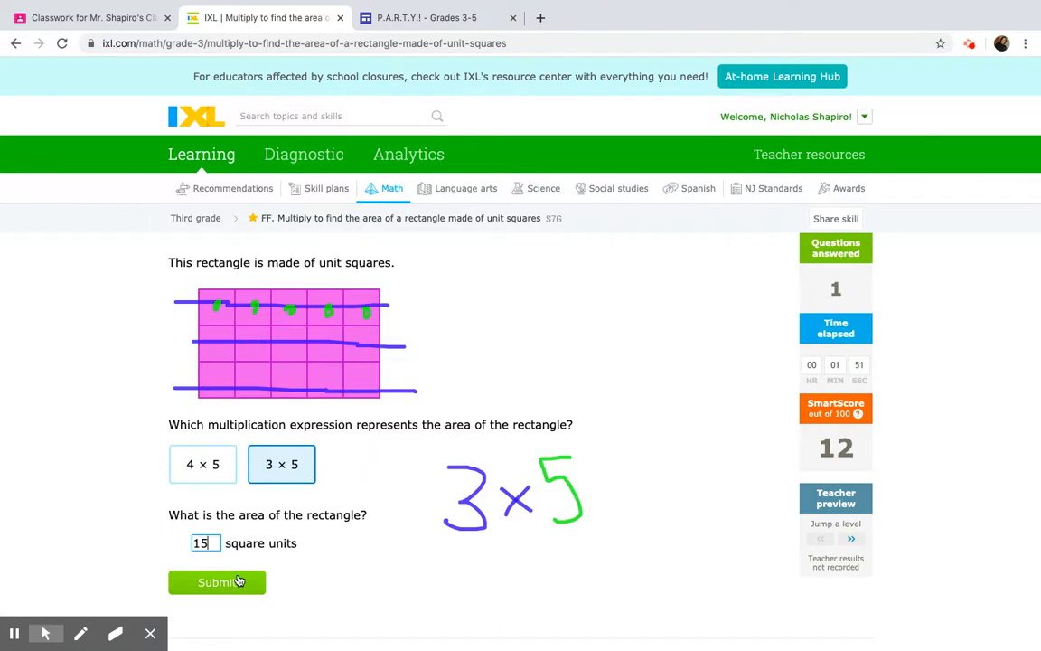
click(217, 582)
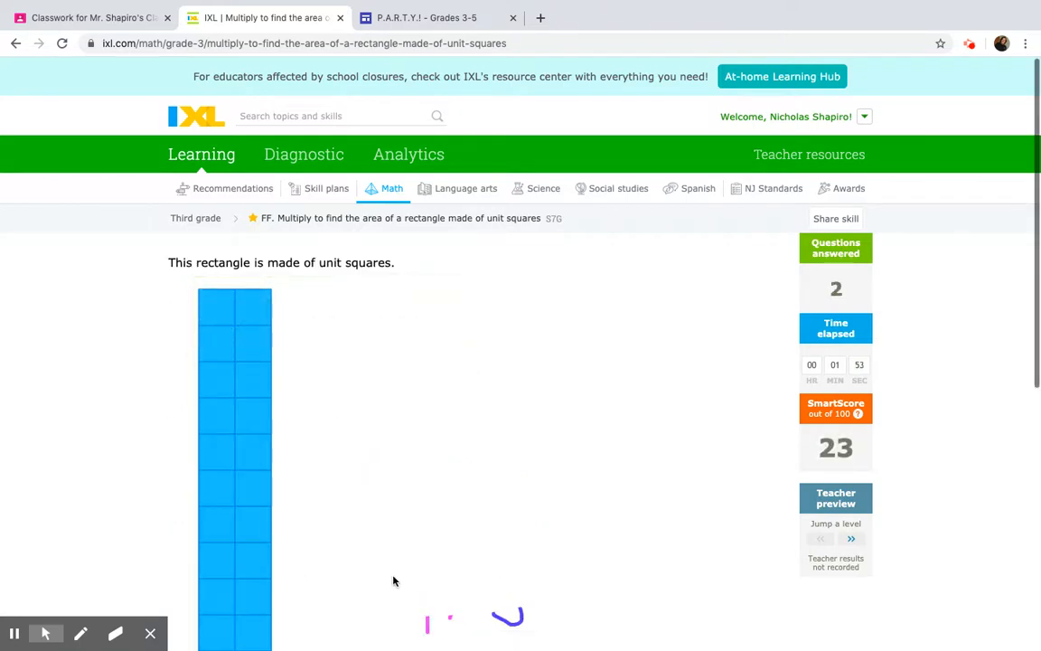
scroll(down, 3)
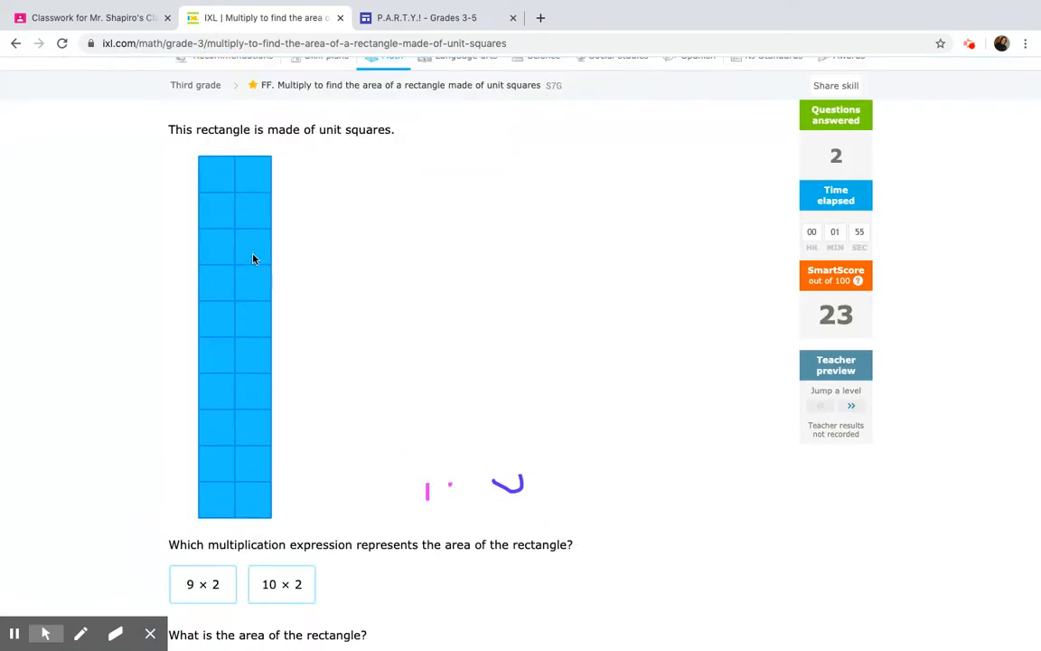